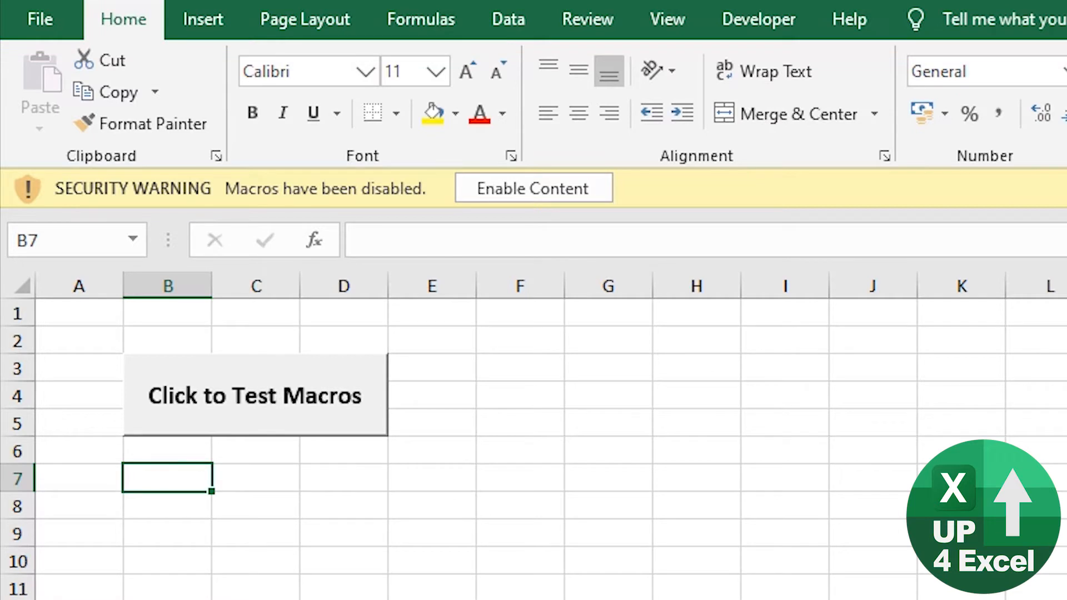
mouse_move(561, 198)
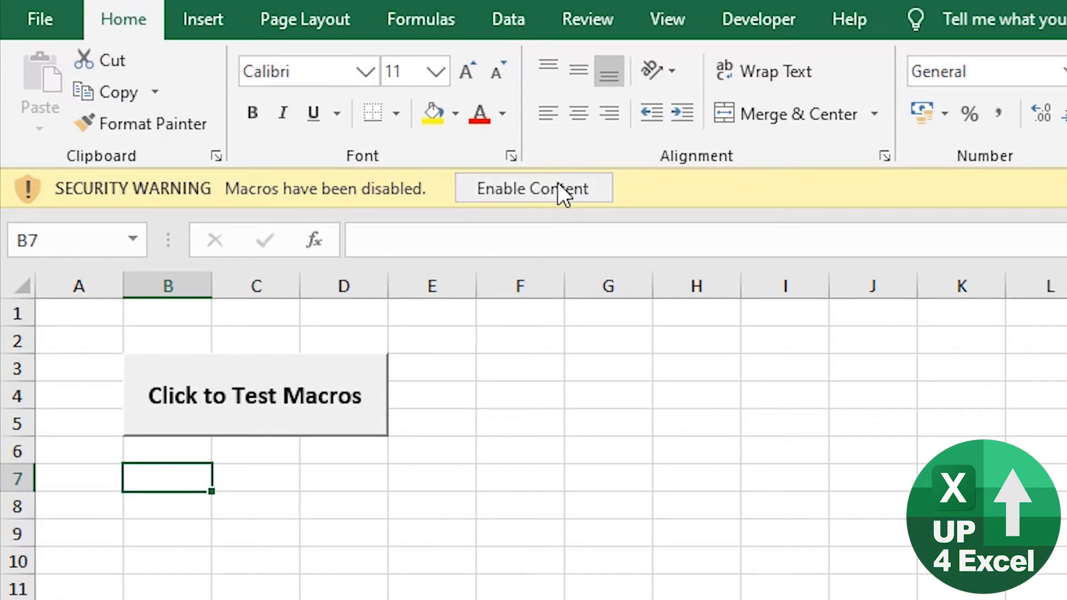
Enable the workbook's content, run the Click to Test Macros button, and close the workbook.
click(532, 189)
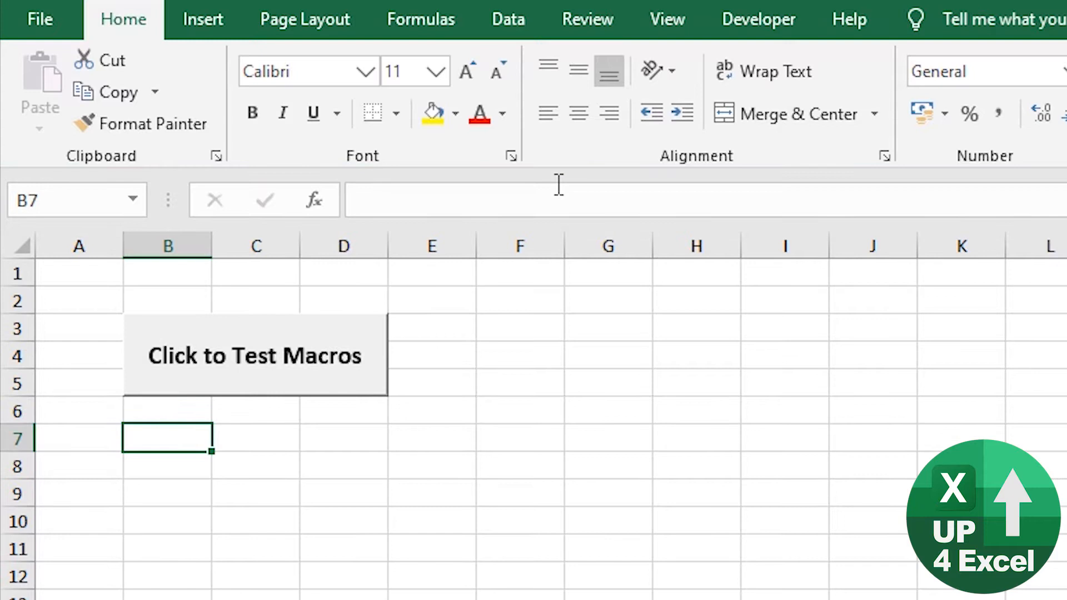
click(255, 356)
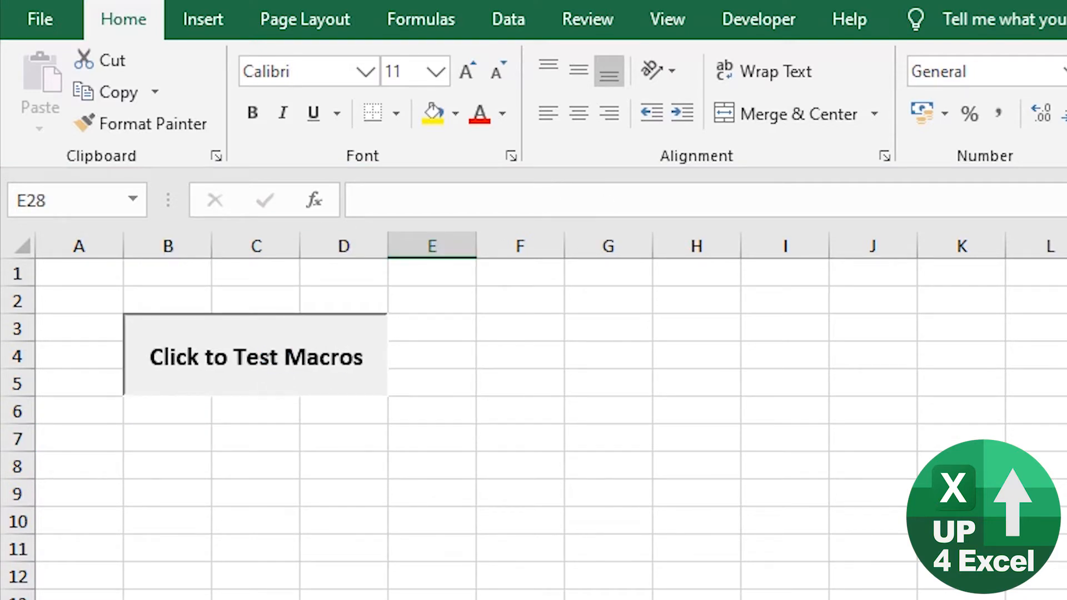
click(256, 356)
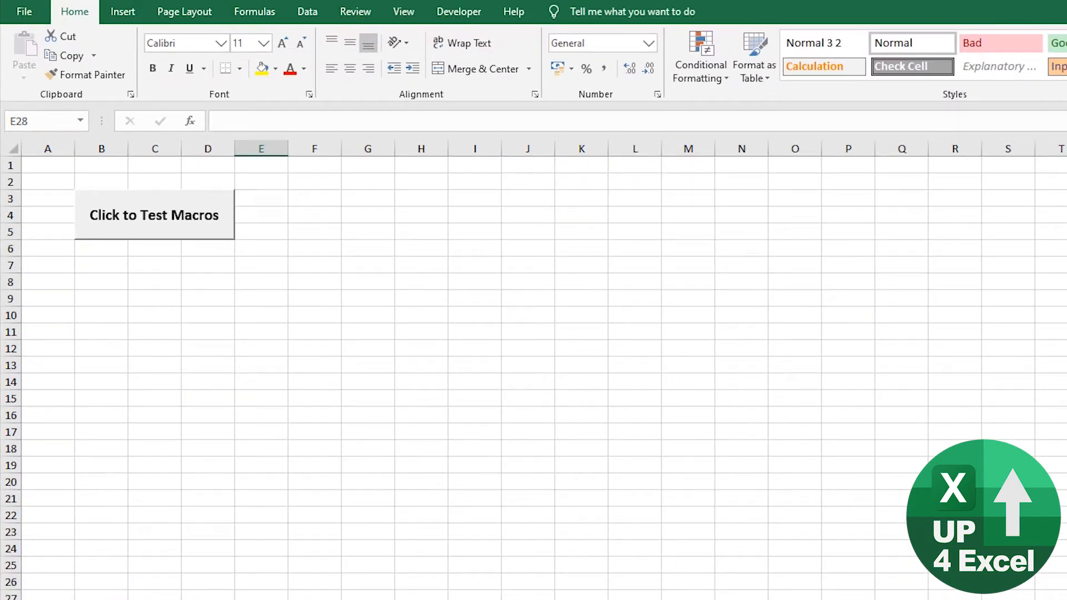
mouse_move(432, 304)
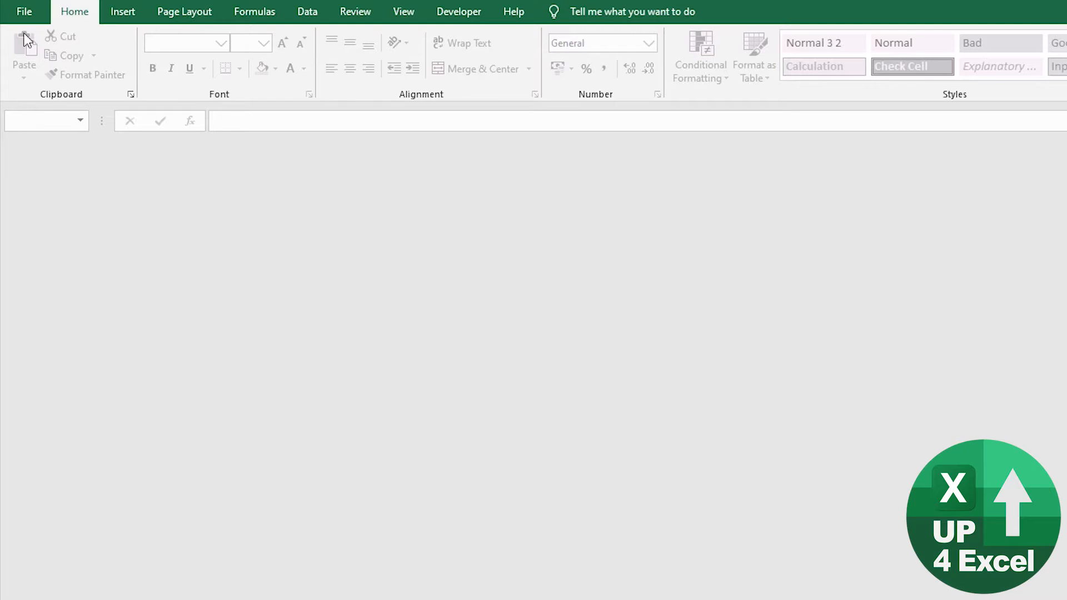
Reach Trust Center Settings through File > Options > Trust Center.
click(24, 11)
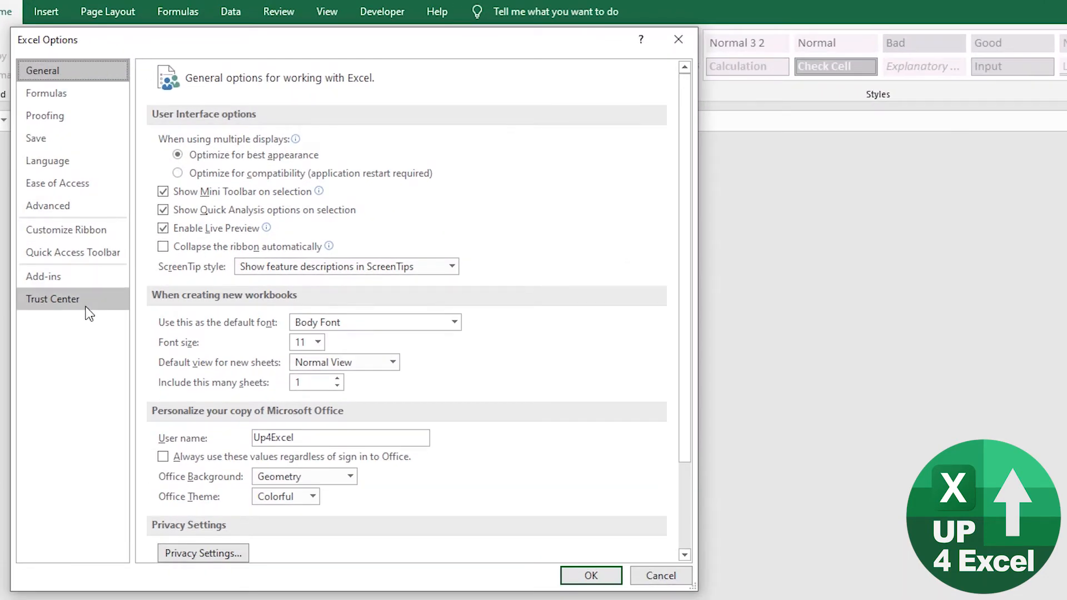
click(52, 299)
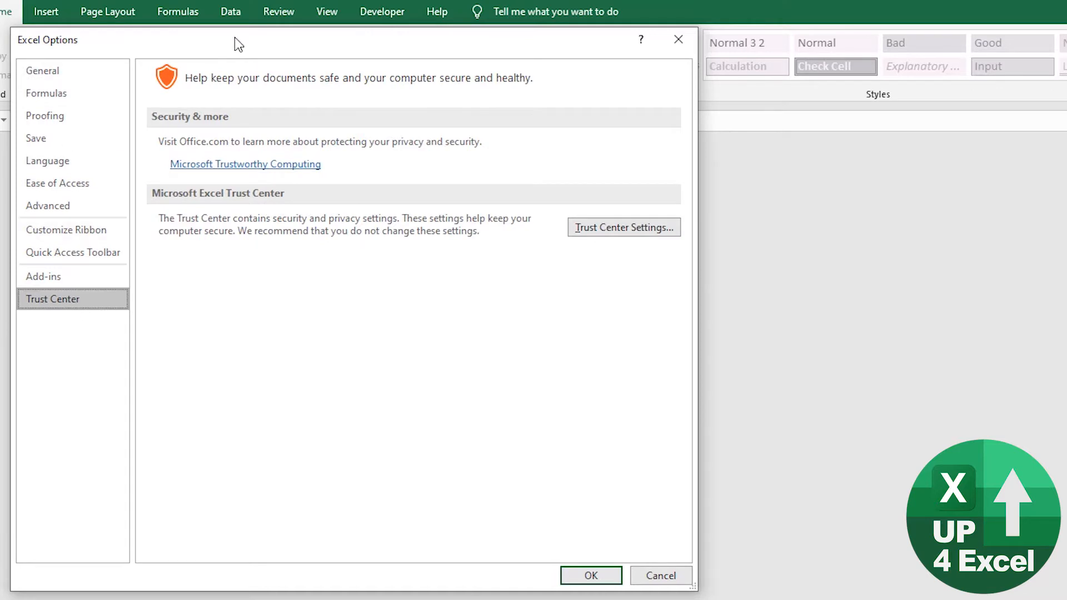
mouse_move(469, 264)
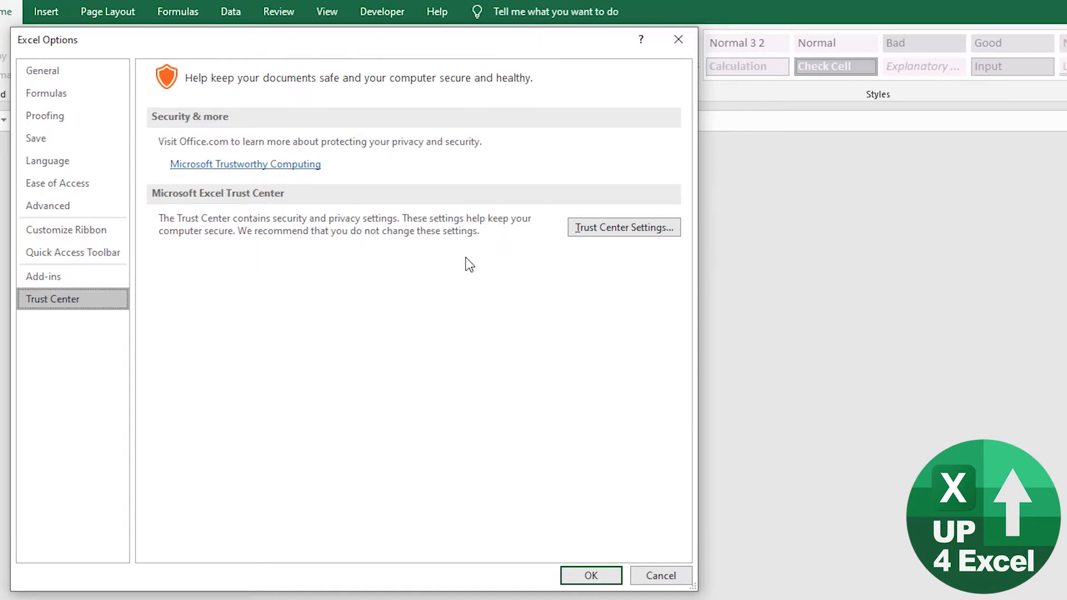
click(623, 227)
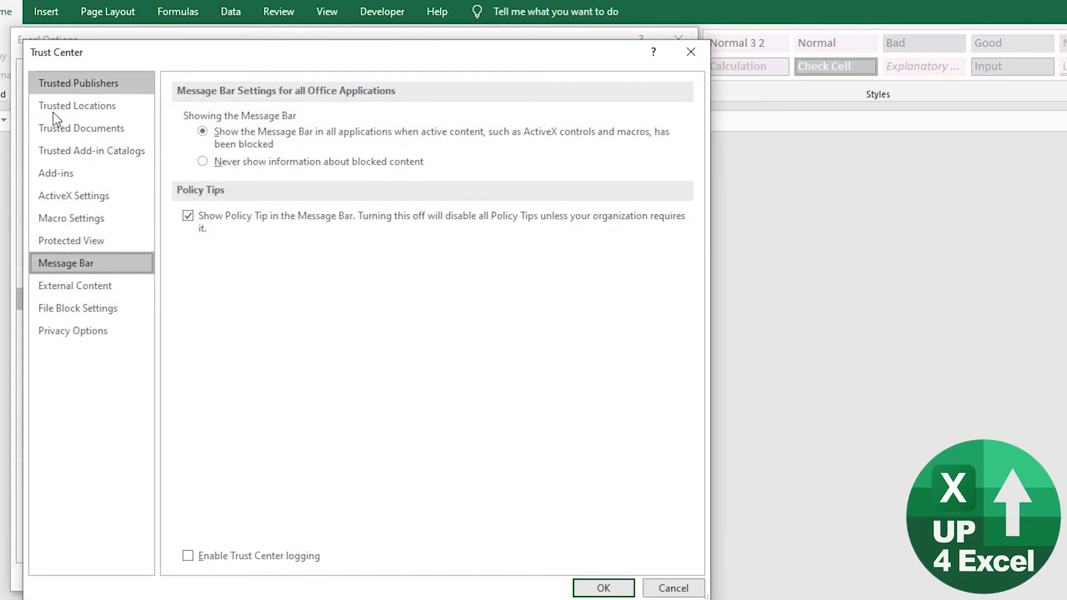
Review the Macro Settings page, trying the signed-macros and Enable all macros options.
click(71, 218)
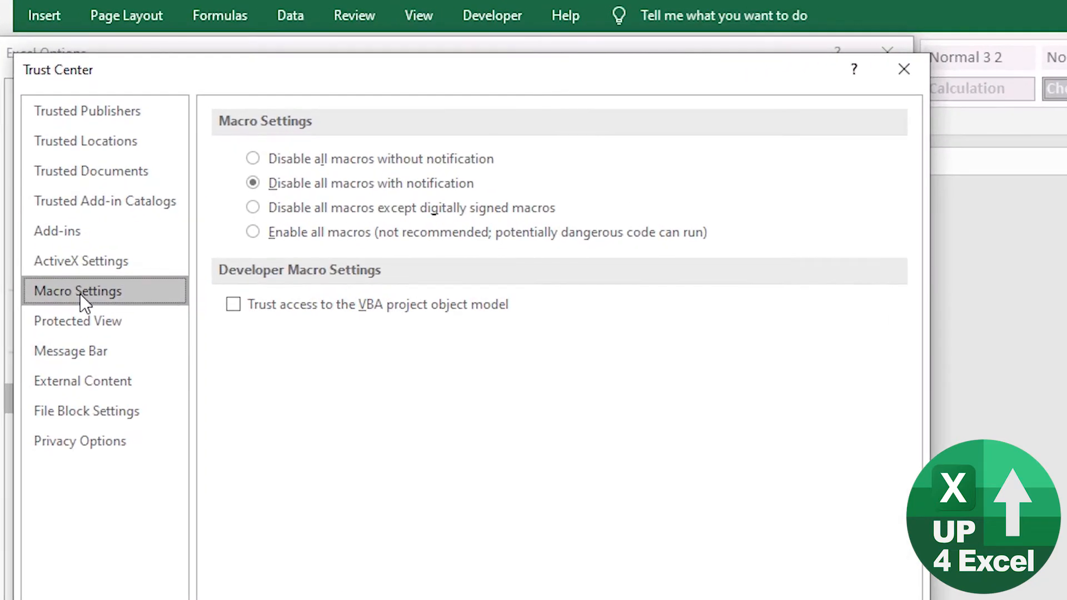
mouse_move(353, 151)
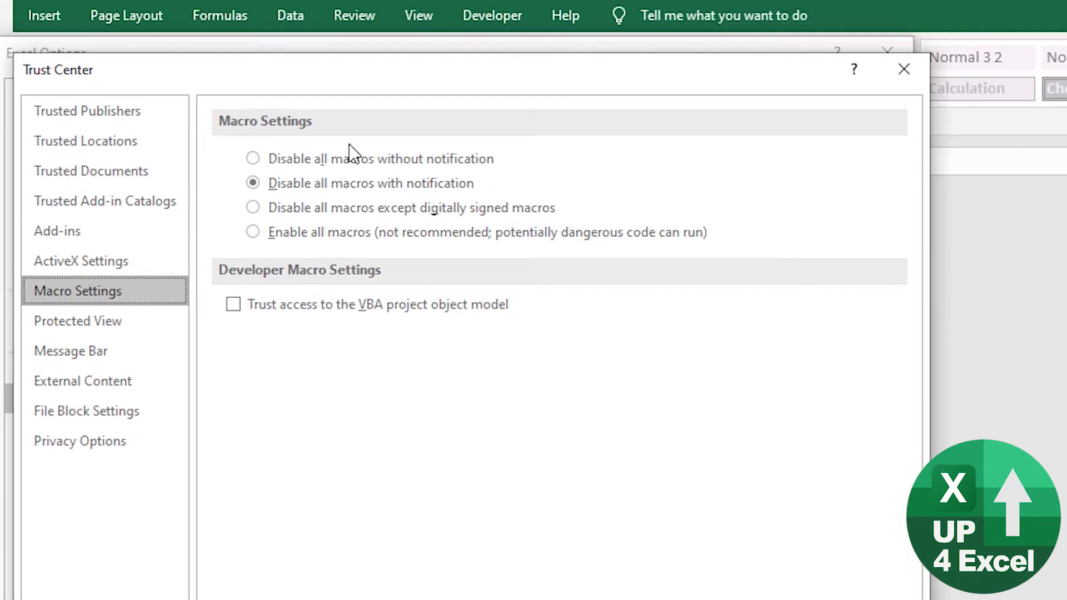
mouse_move(478, 198)
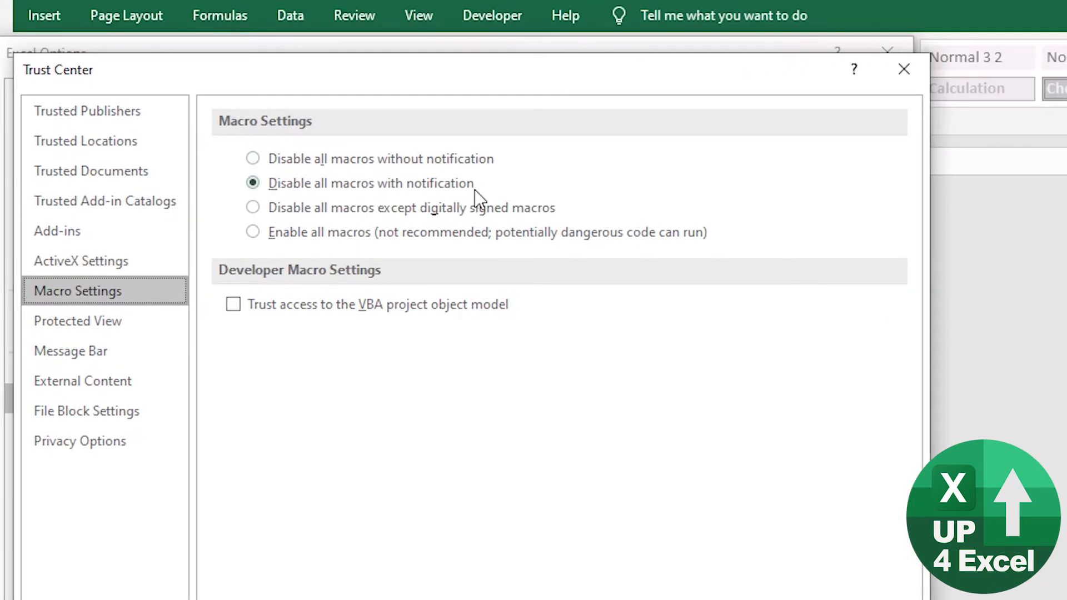
mouse_move(486, 189)
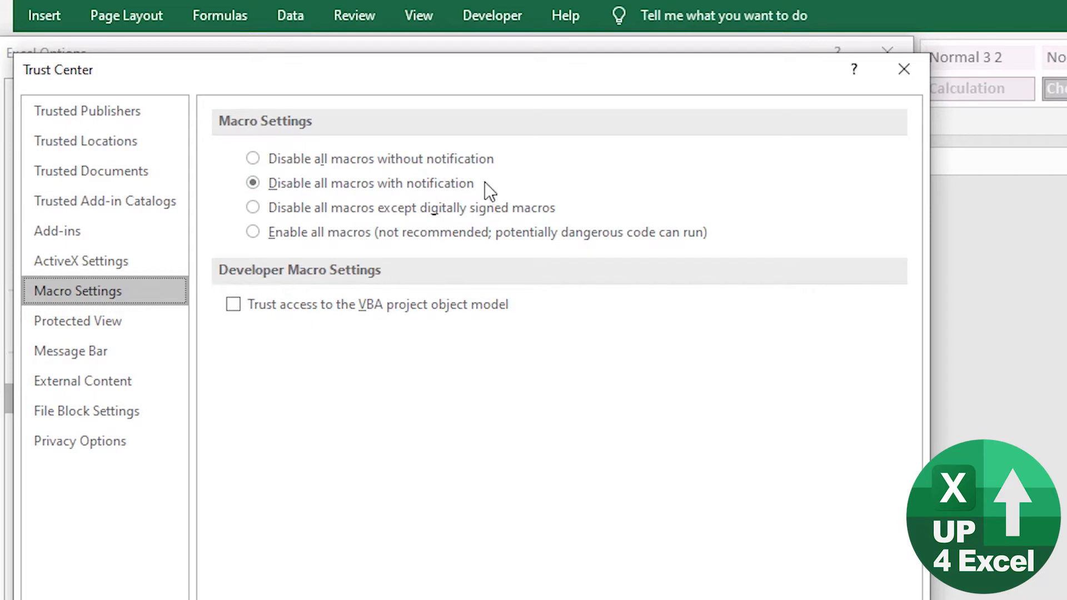
mouse_move(486, 199)
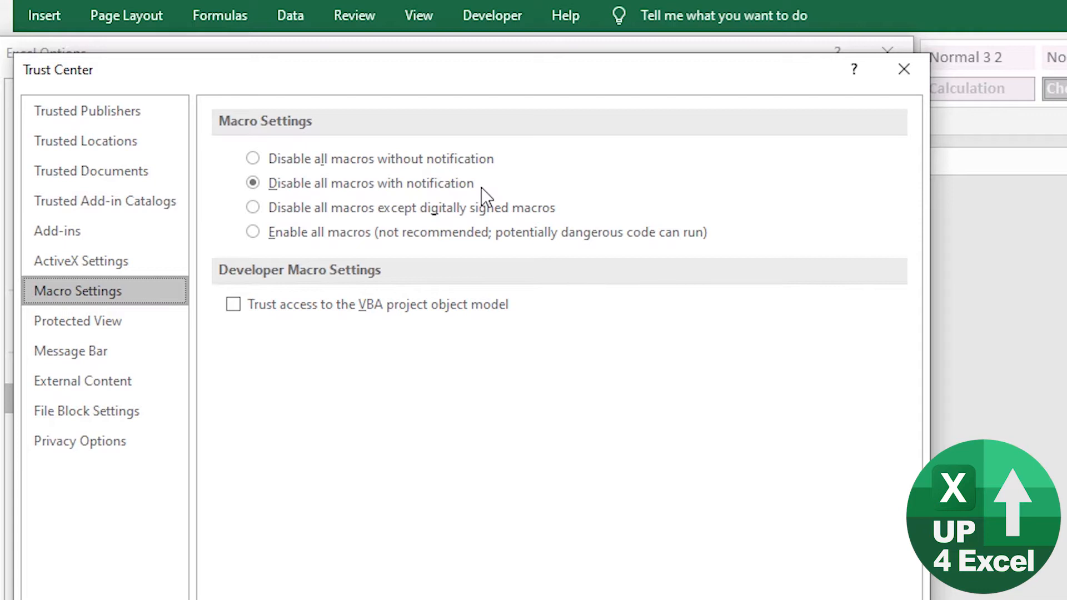
mouse_move(345, 160)
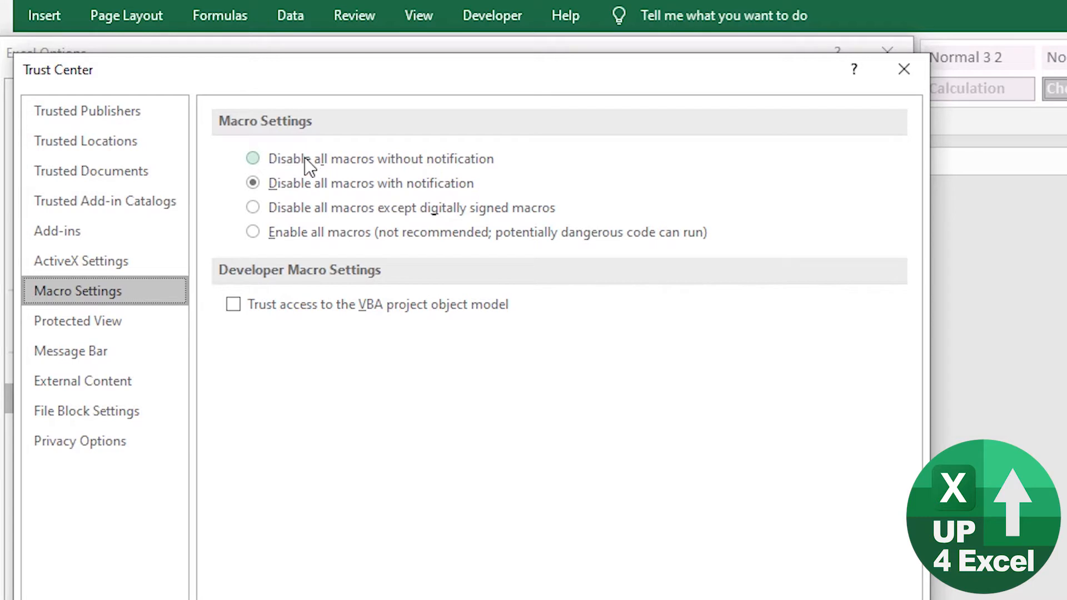
mouse_move(351, 163)
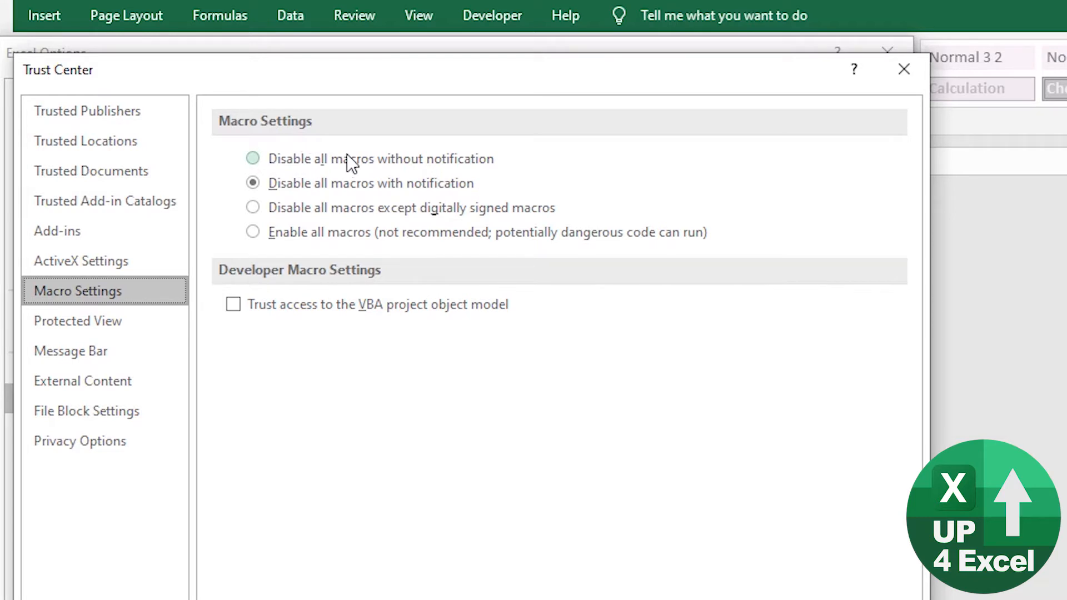
click(252, 208)
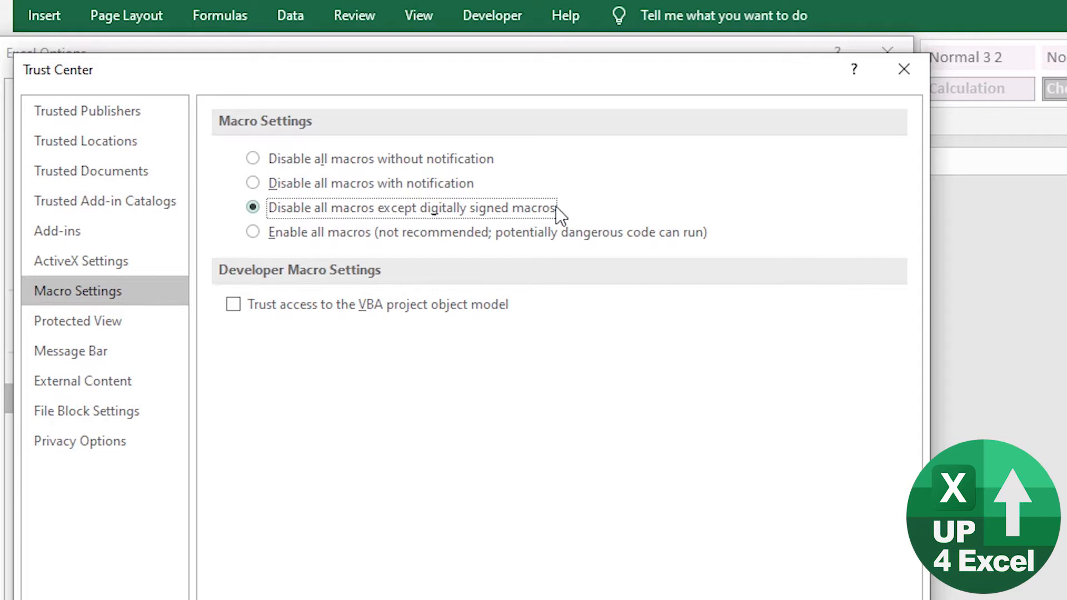
mouse_move(532, 224)
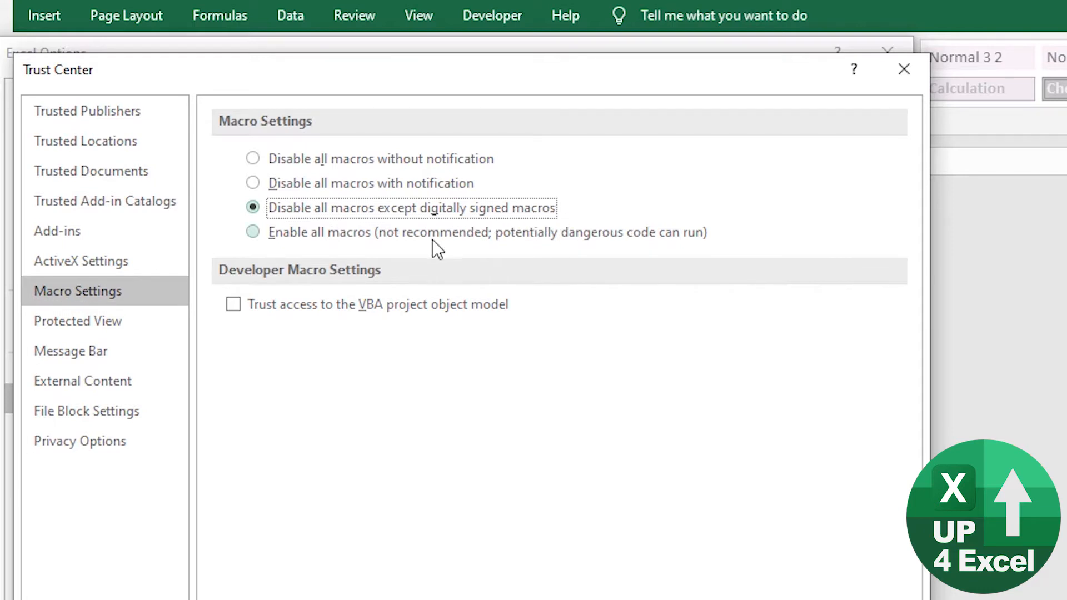
click(253, 232)
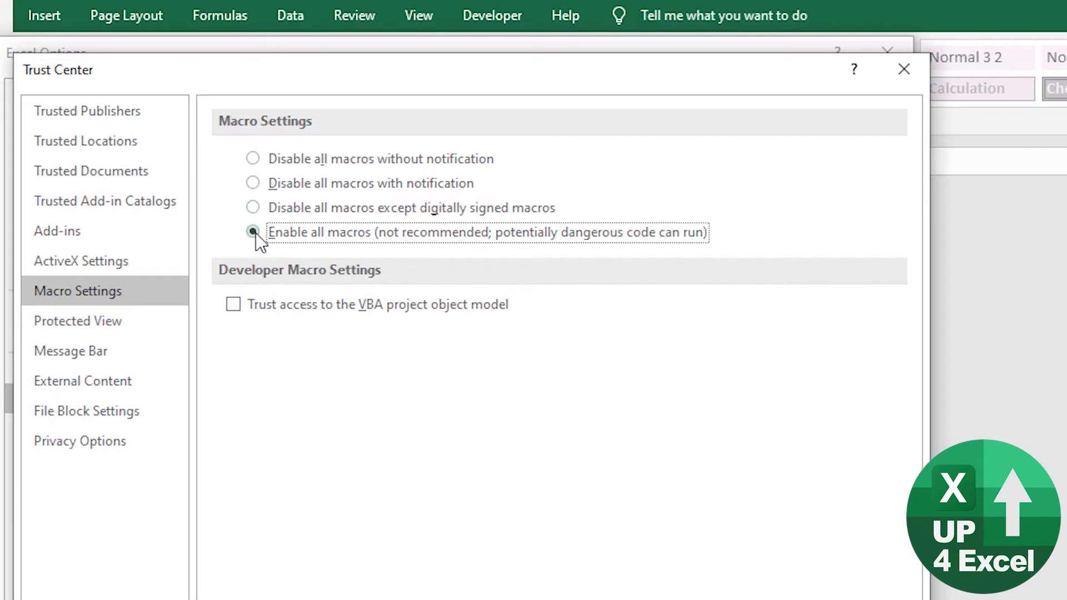
mouse_move(365, 252)
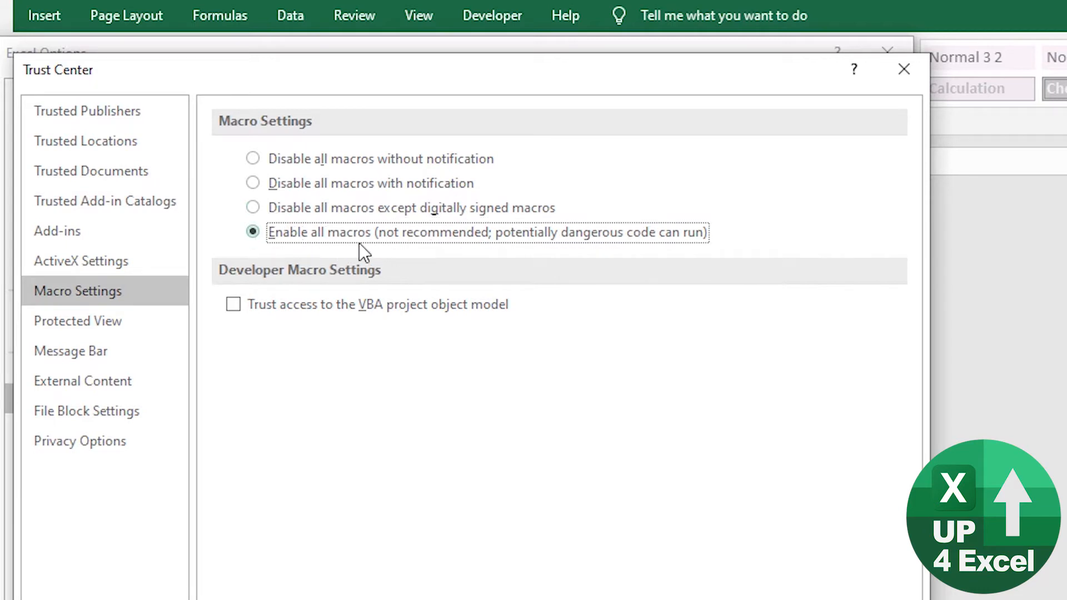
mouse_move(375, 250)
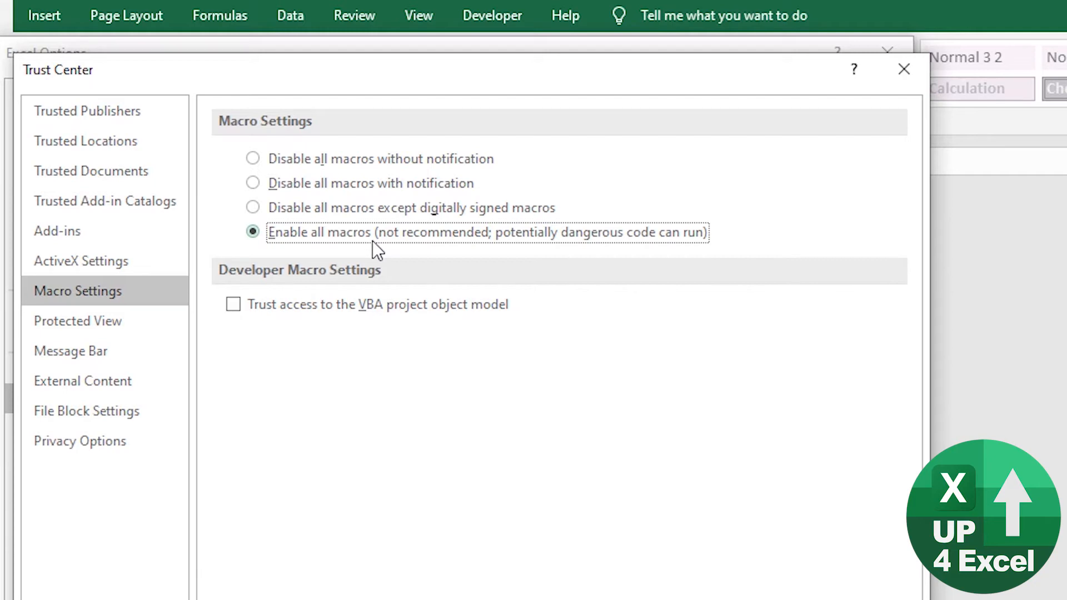
click(252, 183)
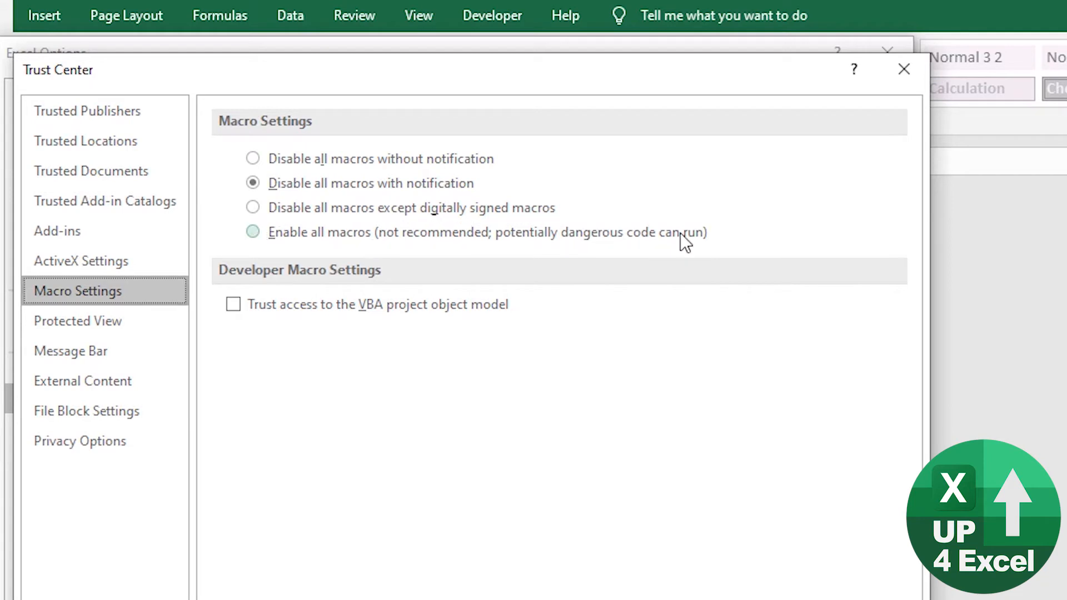
Keep macros disabled with notification, leave the options, and reopen the macro workbook from Explorer.
click(252, 183)
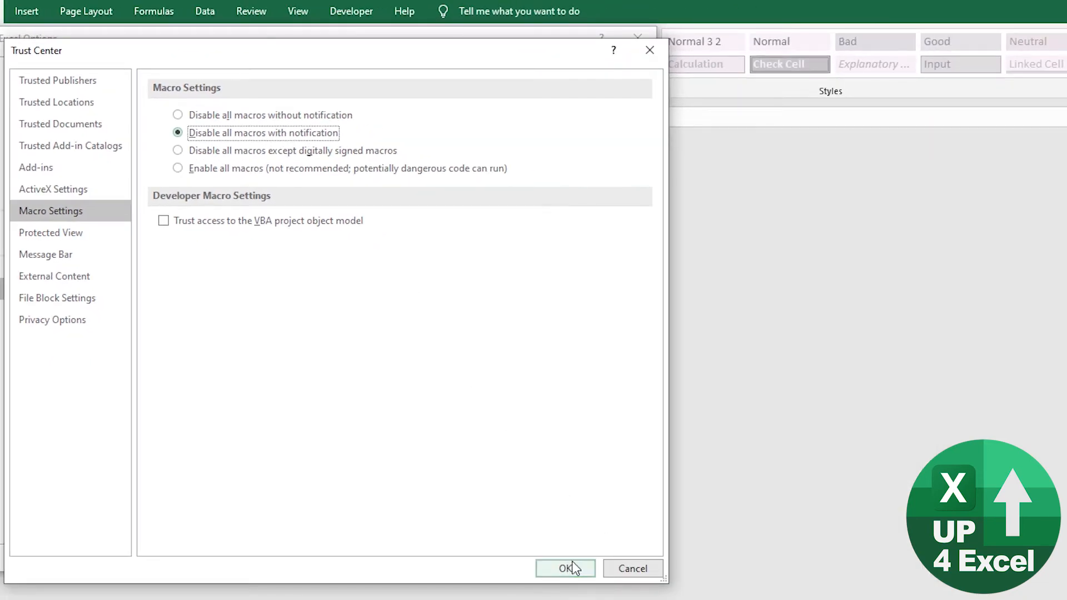
key(Alt+Tab)
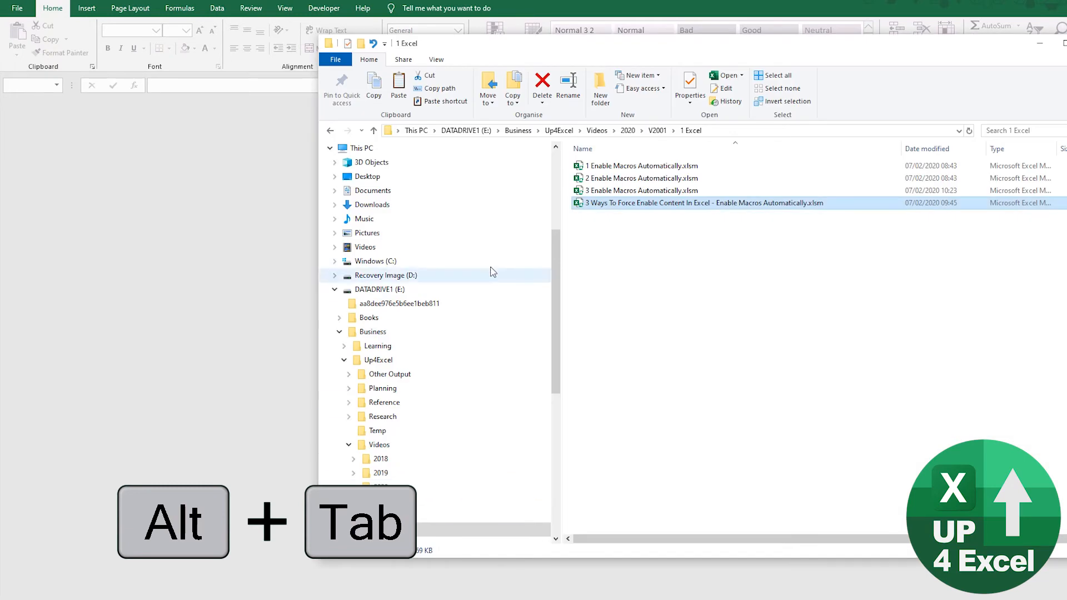
key(alt+tab)
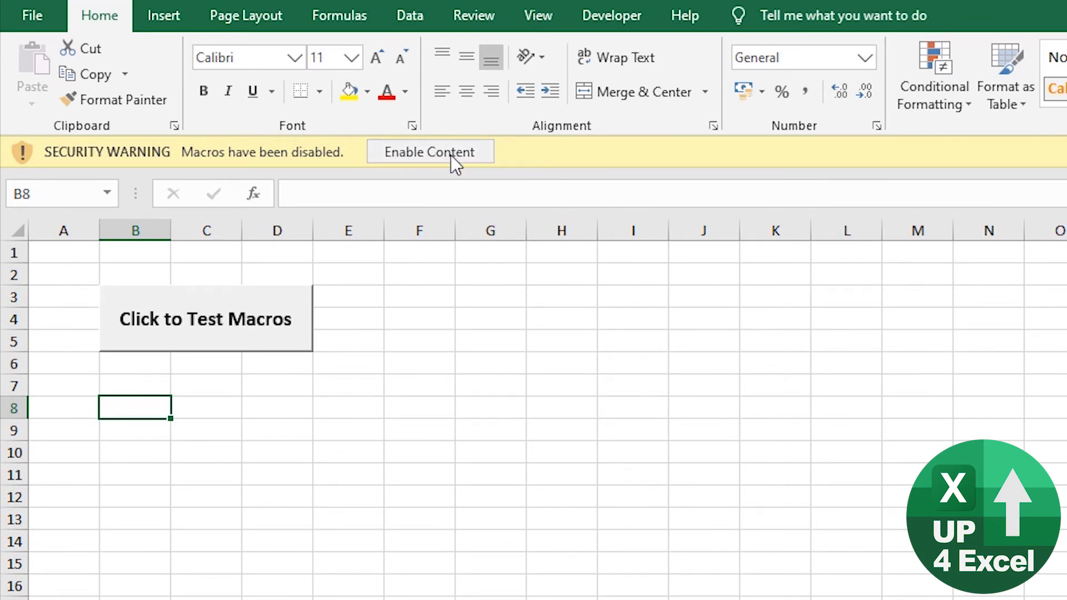
mouse_move(129, 187)
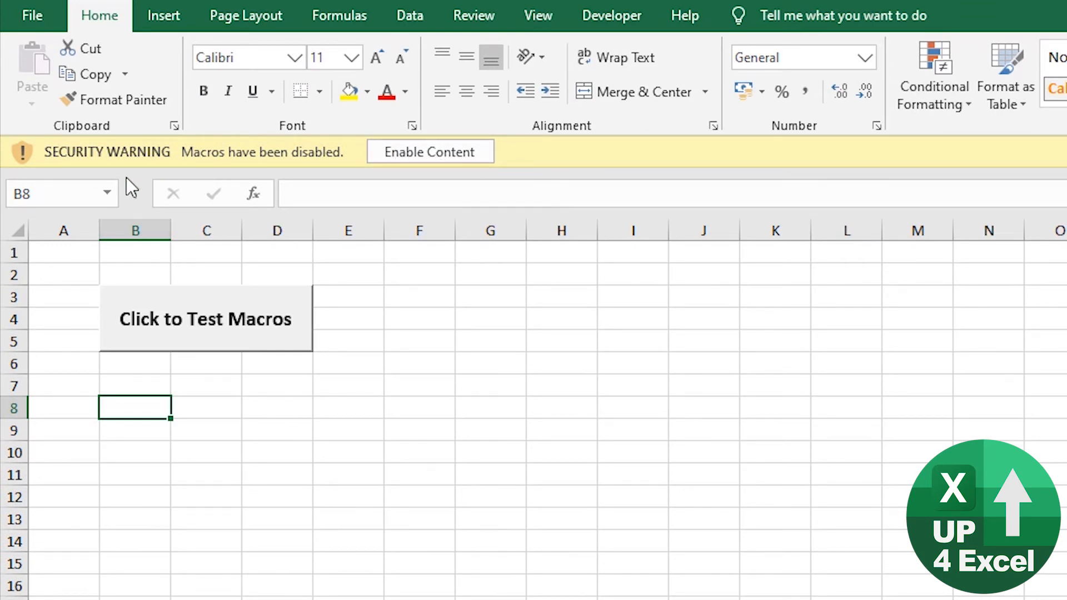
mouse_move(301, 346)
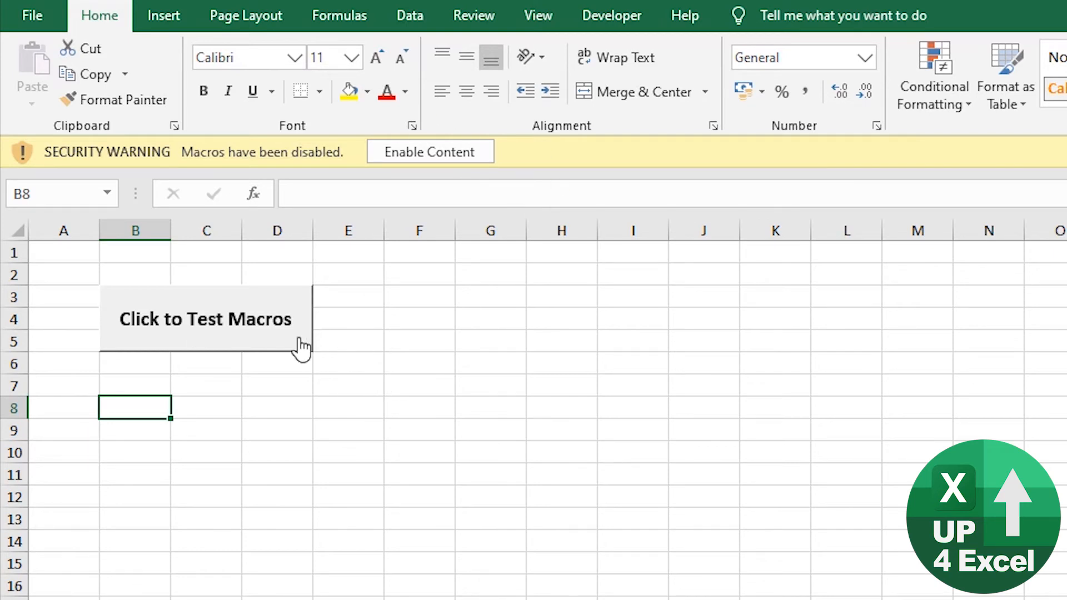
Try the Click to Test Macros button, dismiss the cannot-run error, and close the workbook.
click(206, 320)
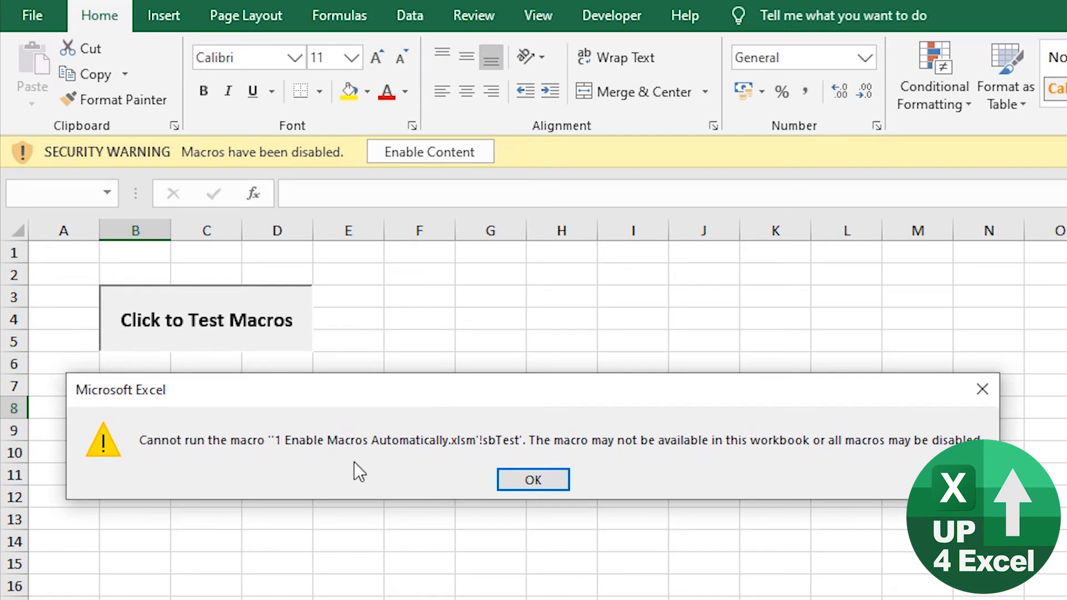
mouse_move(548, 502)
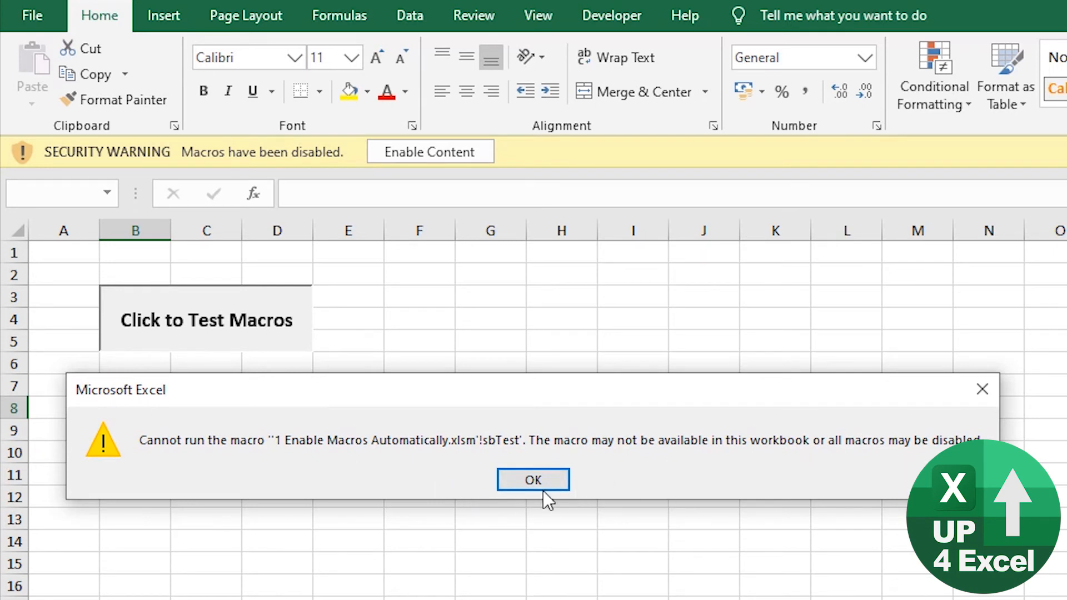
click(533, 480)
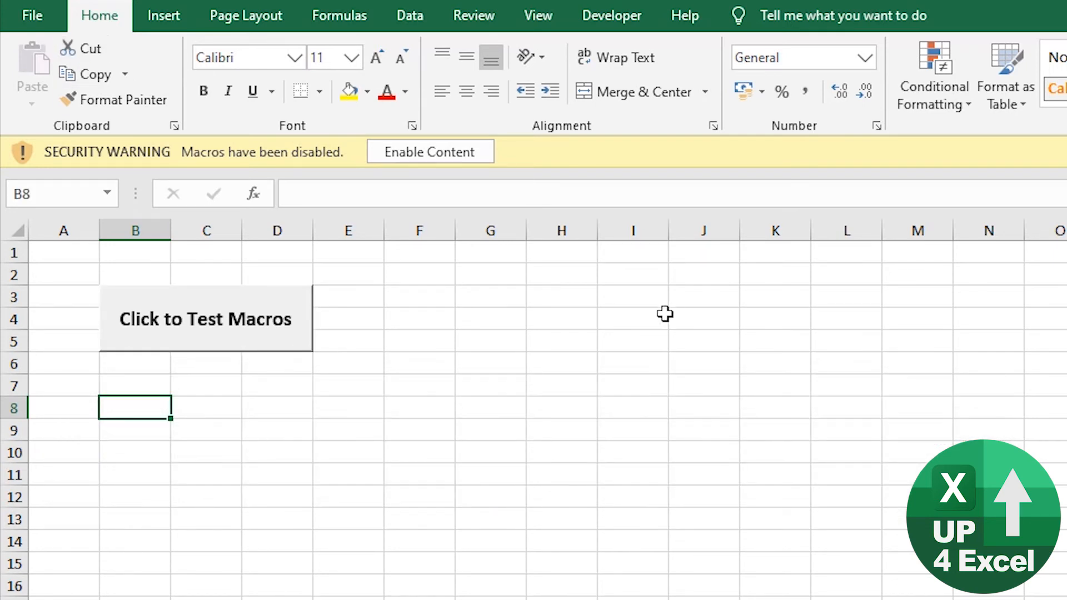
click(33, 14)
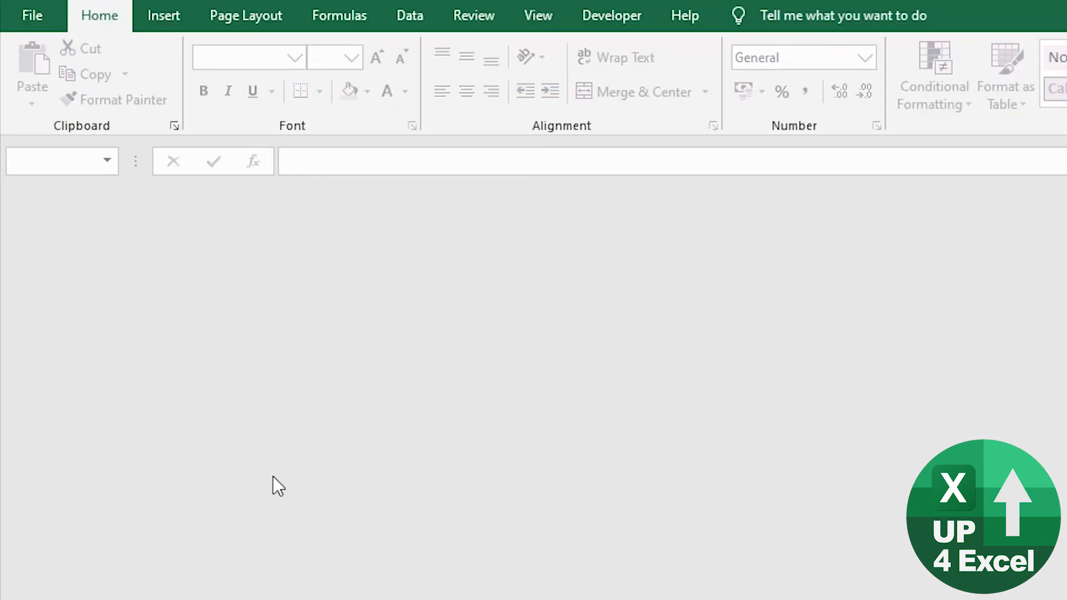
Set Macro Settings to Enable all macros, confirm, and return to the workbook folder.
click(33, 14)
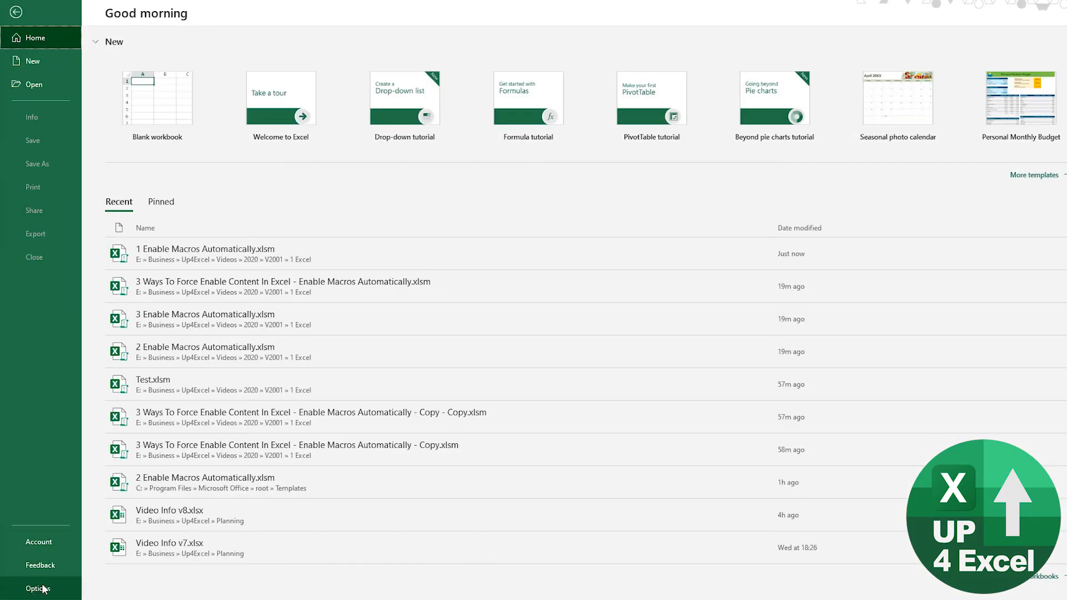
click(38, 589)
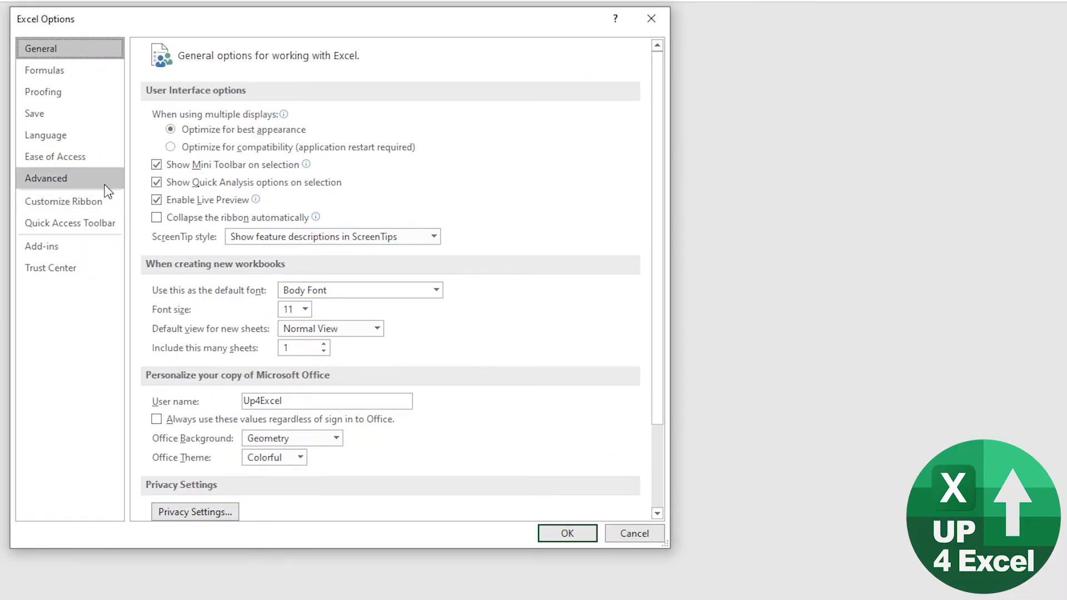
click(50, 268)
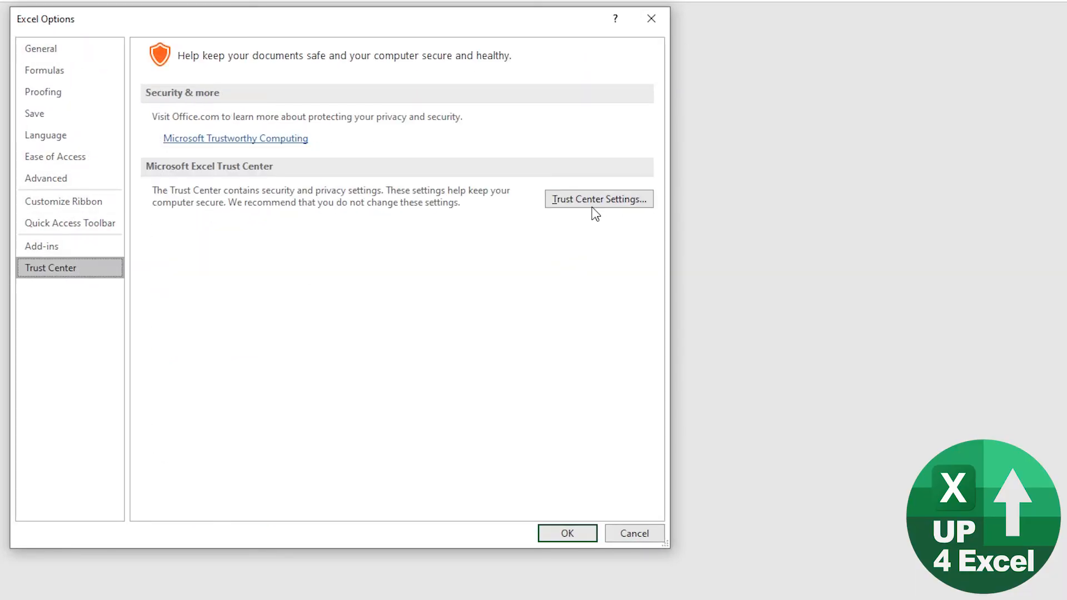
click(599, 199)
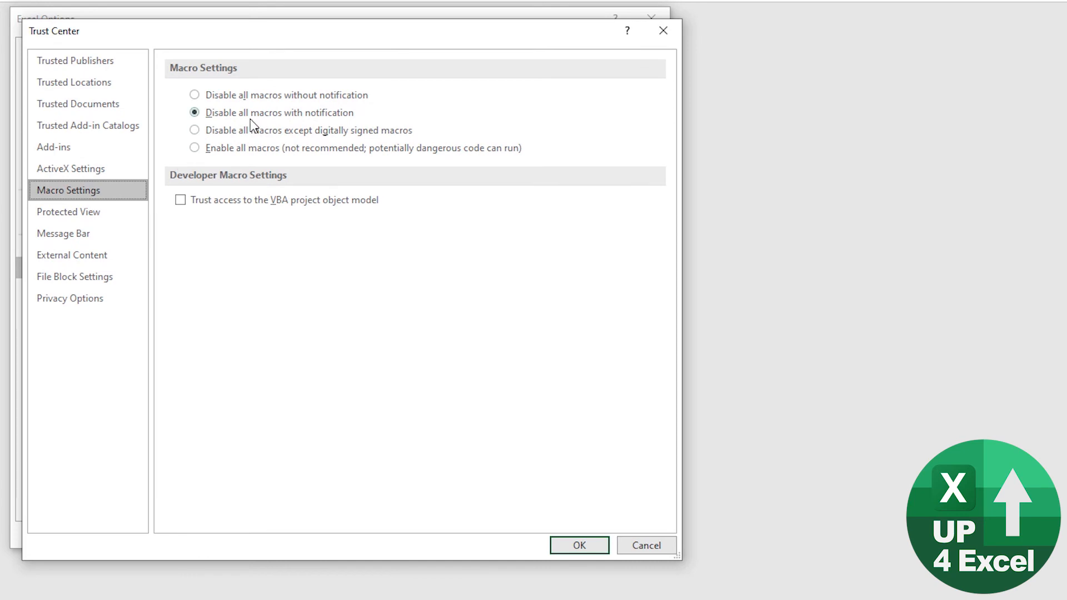
click(578, 545)
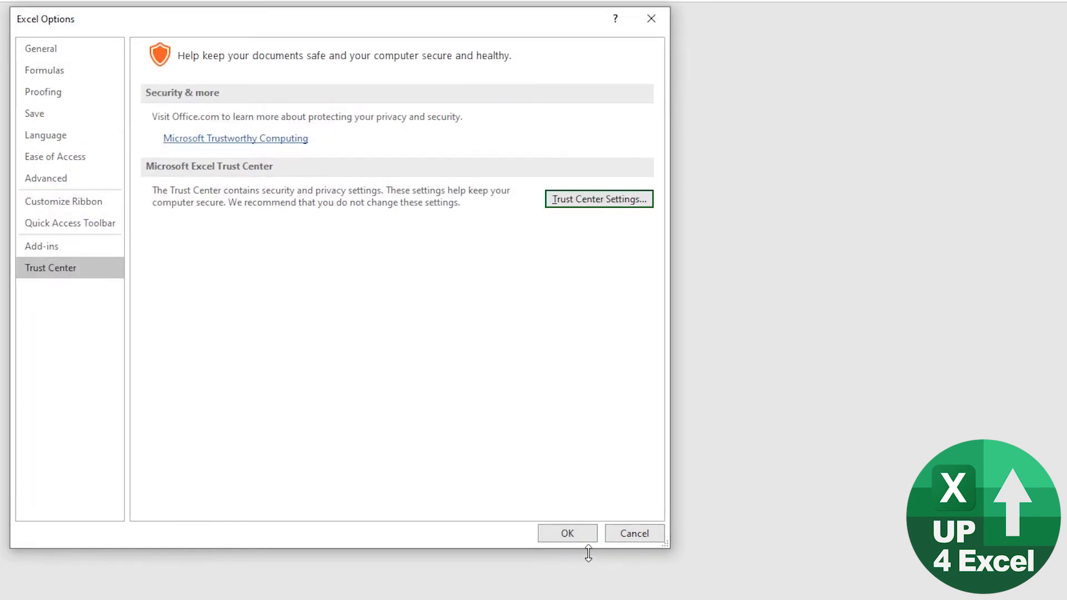
key(alt+tab)
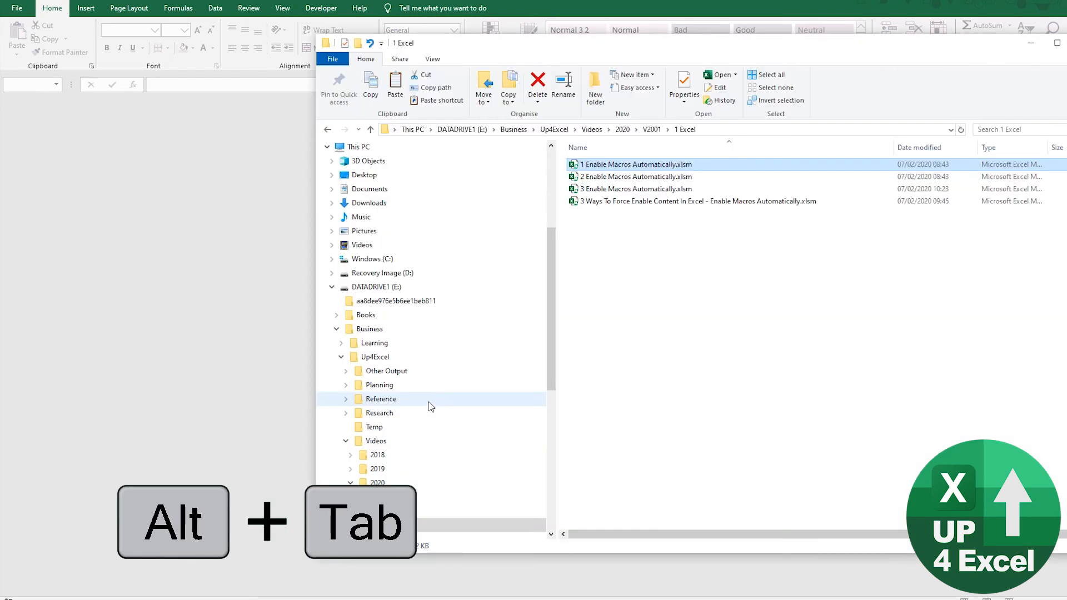
Reopen 1 Enable Macros Automatically.xlsm and run its button to show "Hello, from Up4Excel".
key(alt+tab)
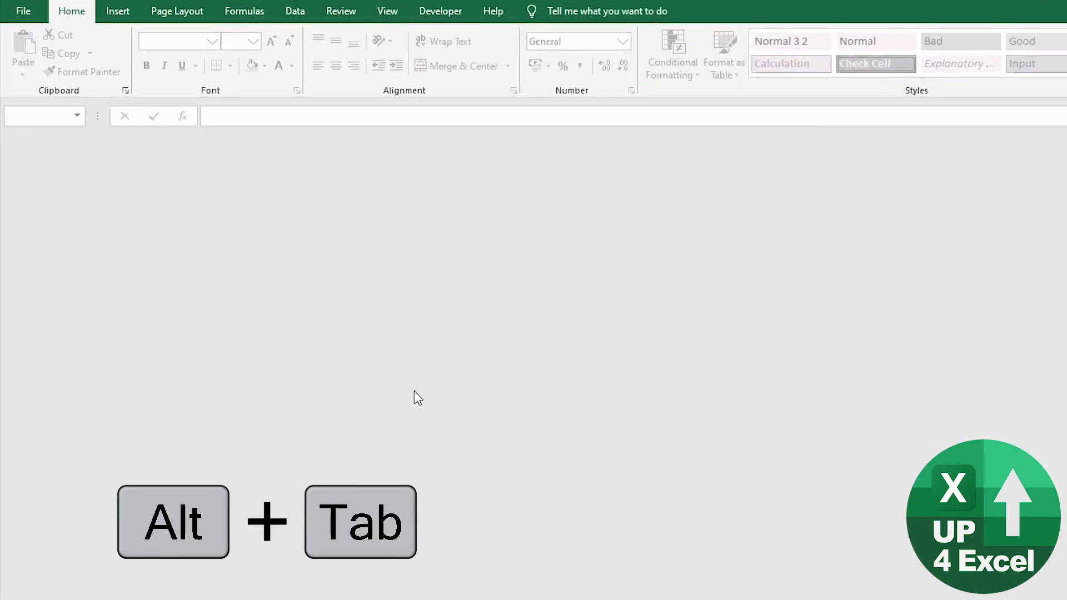
key(alt+tab)
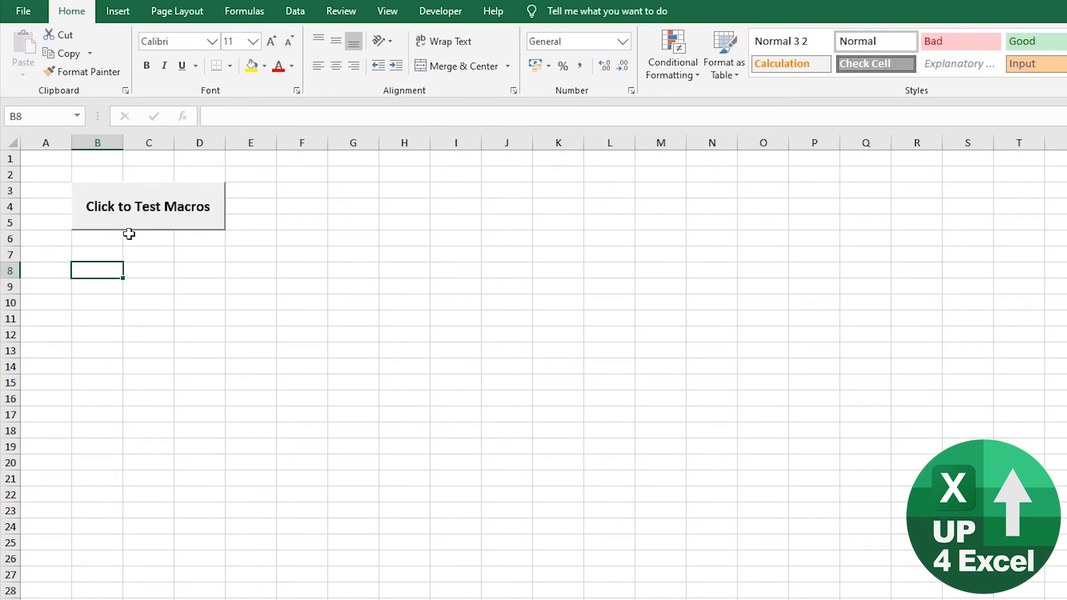
click(148, 207)
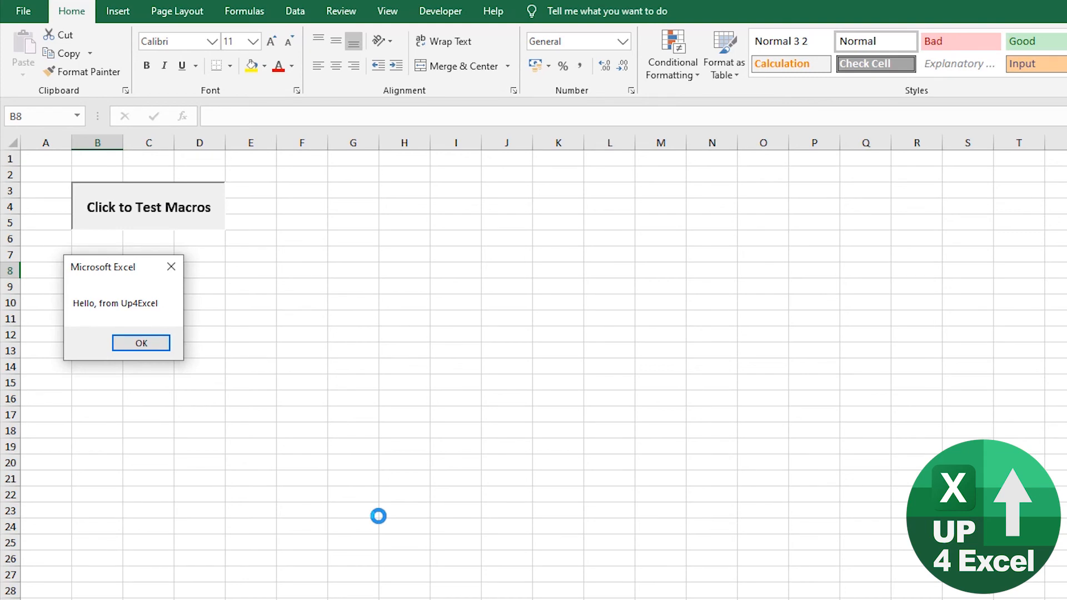
mouse_move(142, 344)
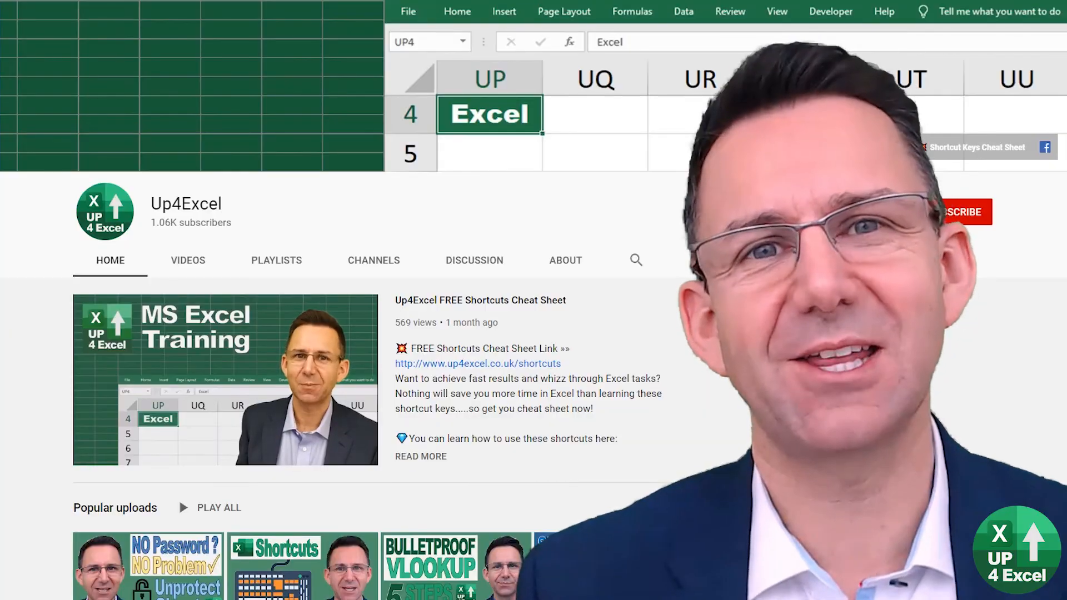
Scroll down the Up4Excel channel's Home tab past its uploads and playlists.
scroll(down, 3)
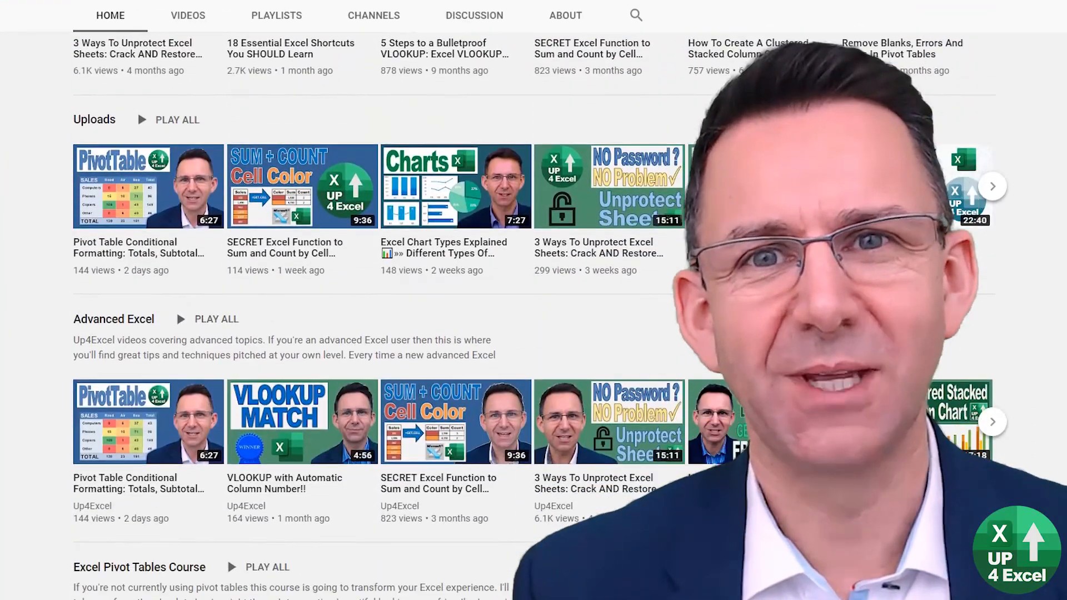
scroll(down, 3)
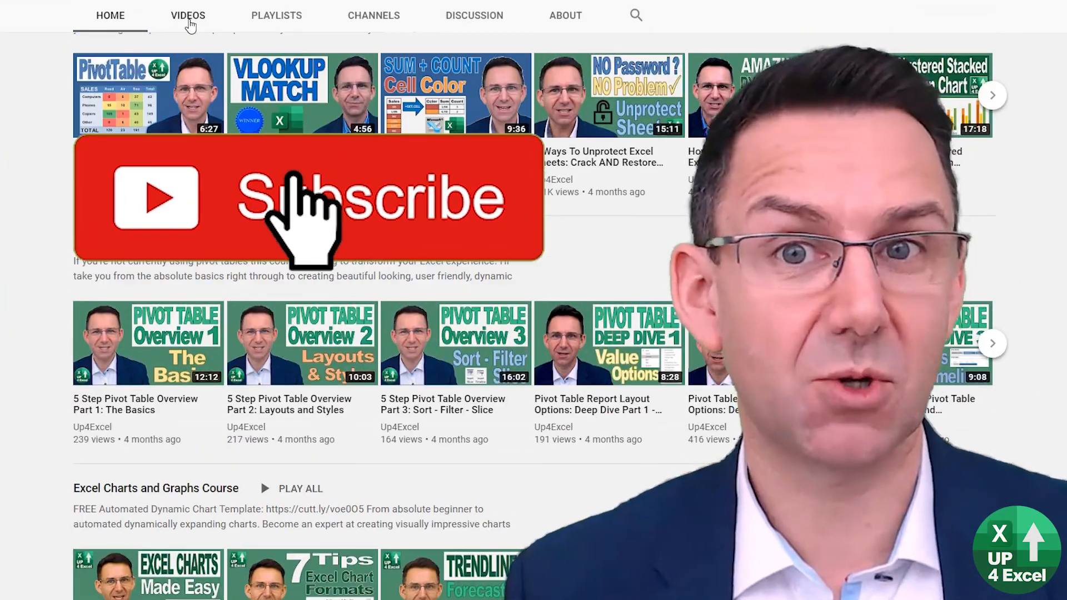